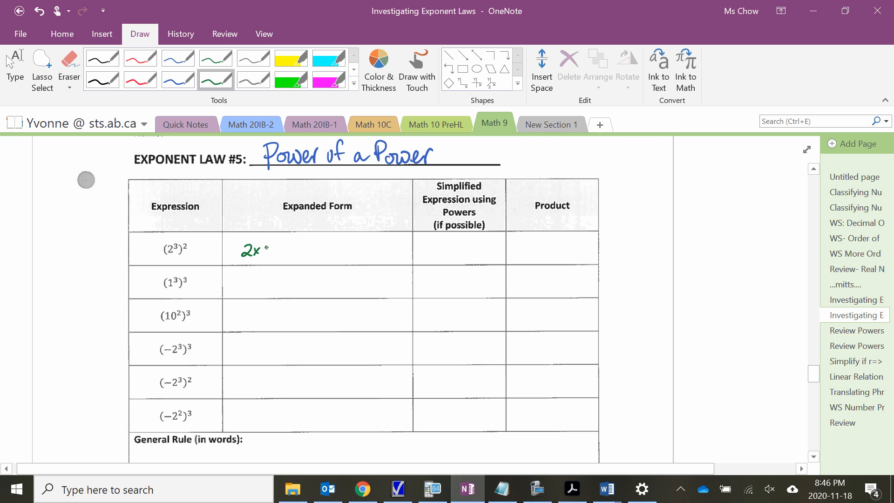
# - Write (2×2×2)² as the expanded form of (2³)² with an equals sign
pyautogui.moveTo(260, 250); pyautogui.dragTo(287, 250)
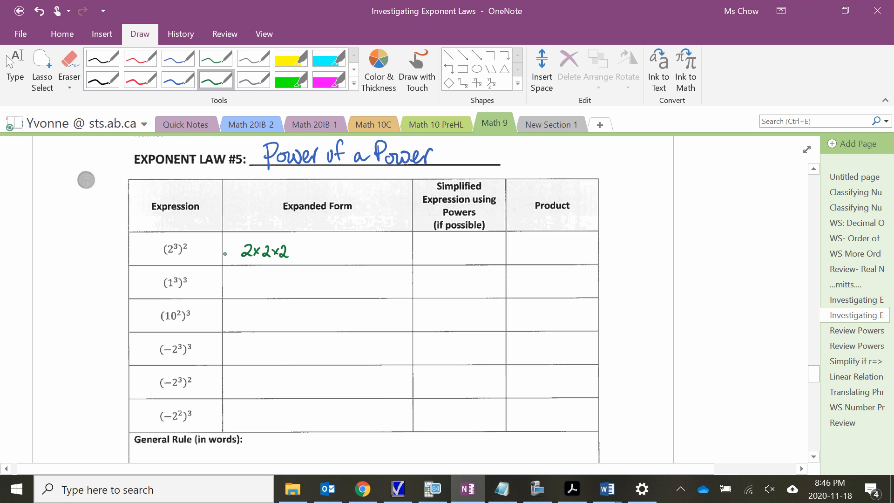
pyautogui.moveTo(230, 250); pyautogui.dragTo(290, 250)
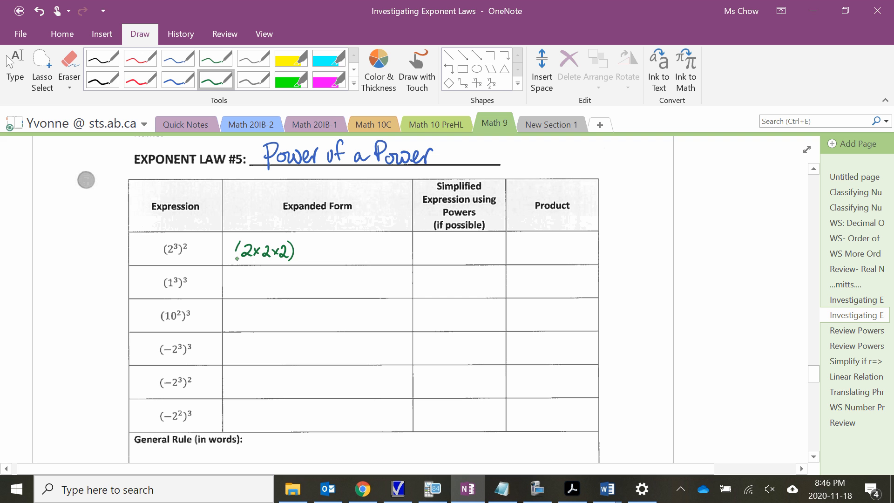
pyautogui.moveTo(296, 243); pyautogui.dragTo(302, 254)
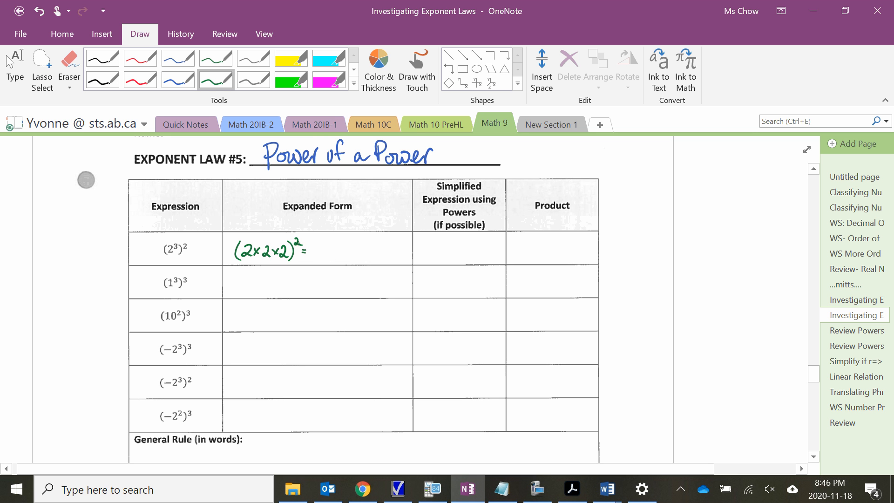
# - Continue the row with the full product 2×2×2×2×2×2 of six twos
pyautogui.moveTo(320, 248); pyautogui.dragTo(334, 253)
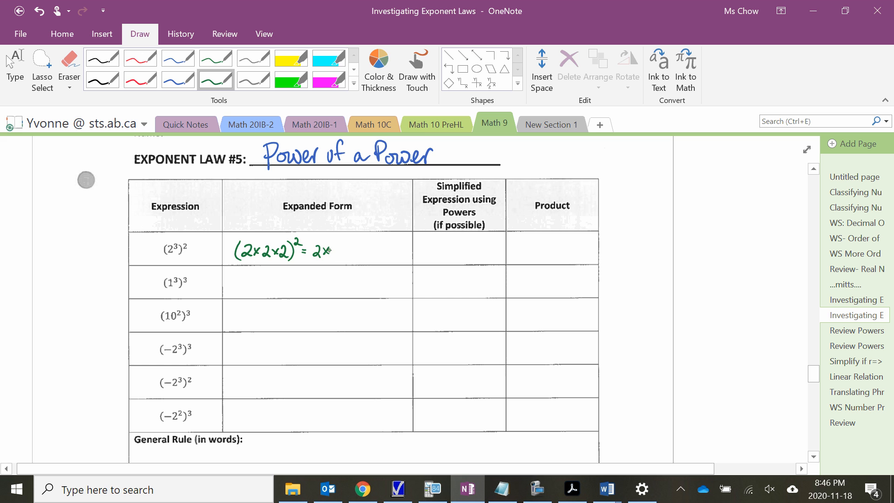
pyautogui.moveTo(329, 250); pyautogui.dragTo(360, 251)
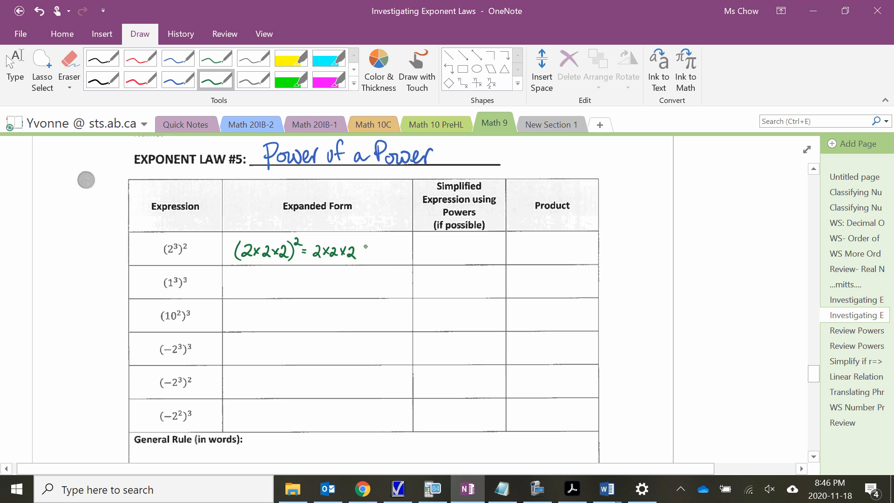
pyautogui.moveTo(365, 251); pyautogui.dragTo(376, 253)
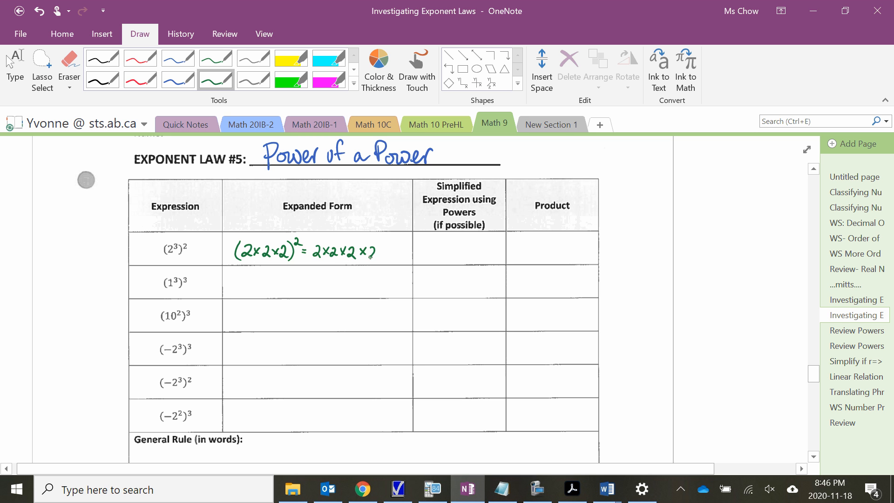
pyautogui.moveTo(371, 251); pyautogui.dragTo(403, 250)
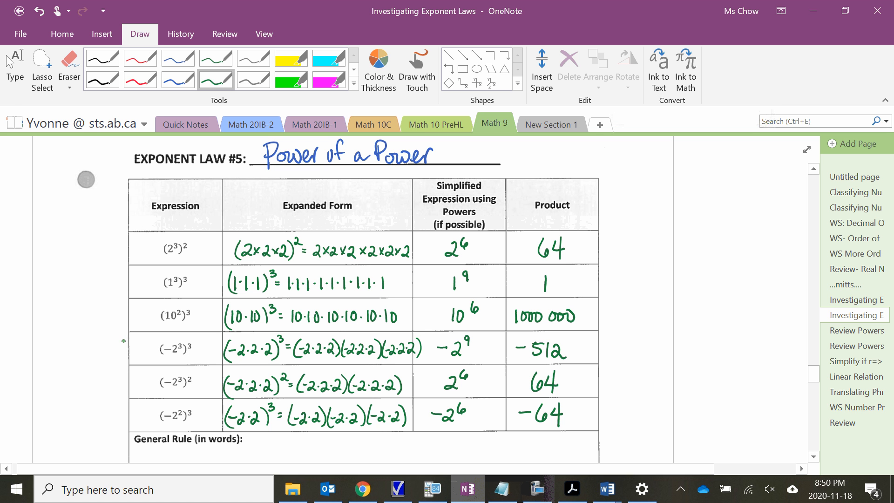
# - Bracket the three negative-base rows (−2³)³, (−2³)² and (−2²)³ together in green
pyautogui.moveTo(120, 330); pyautogui.dragTo(120, 433)
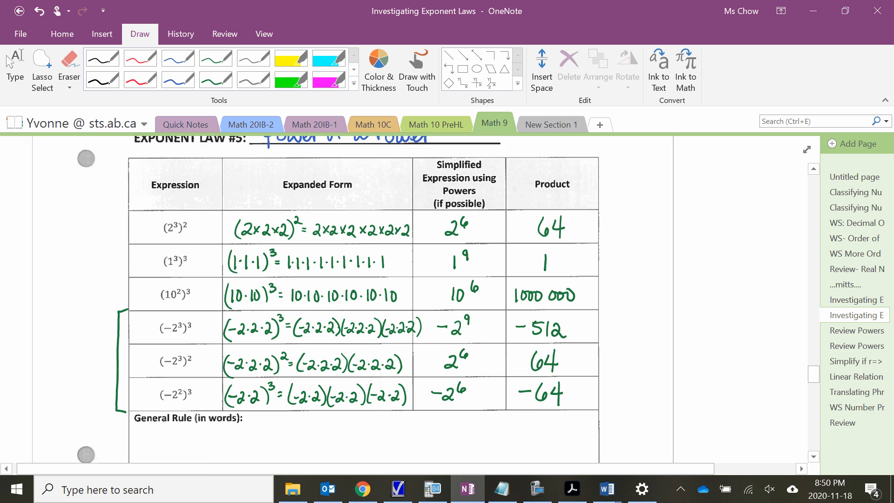
# - Switch to the red pen and mark the (−2³)³ expression in red
pyautogui.scroll(-3)
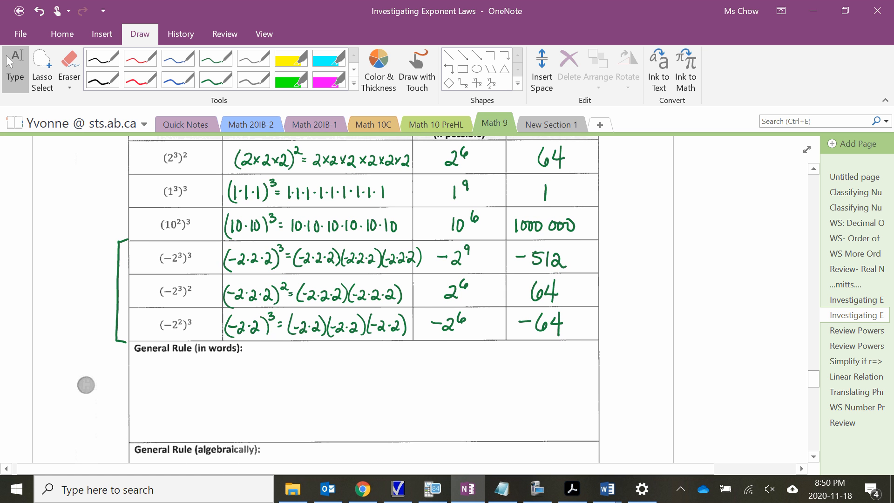
pyautogui.click(215, 78)
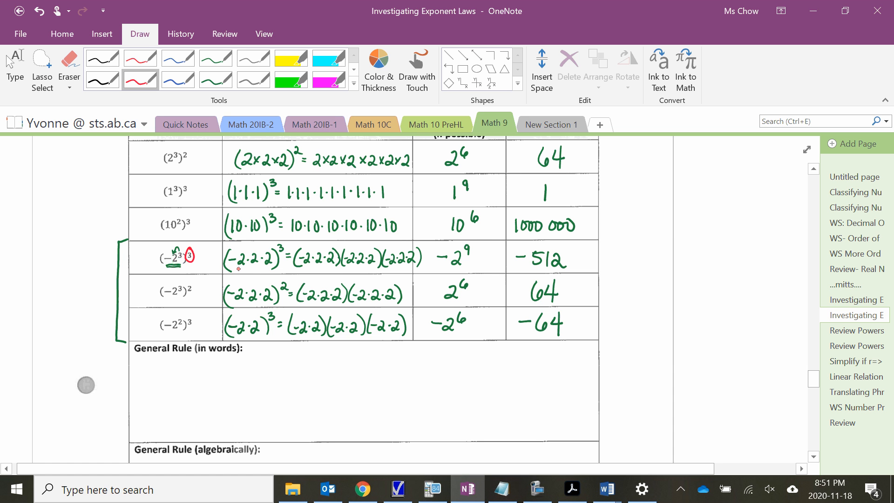
pyautogui.moveTo(233, 268); pyautogui.dragTo(266, 269)
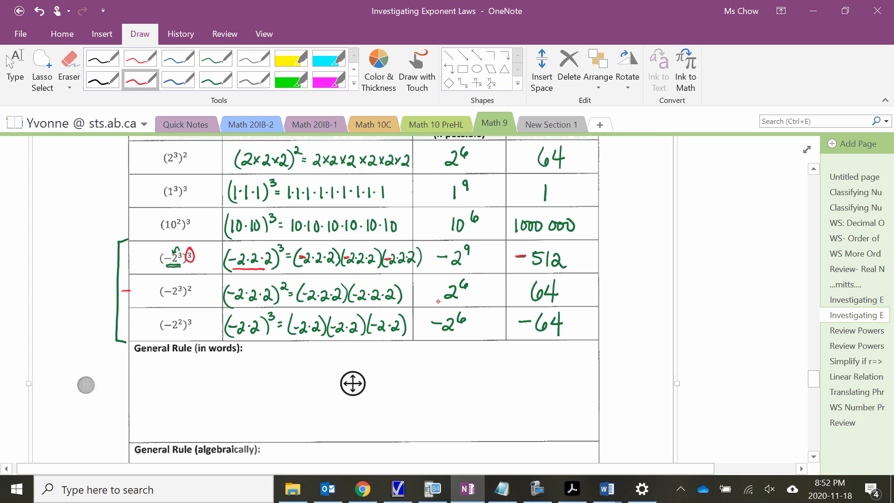
pyautogui.moveTo(511, 355)
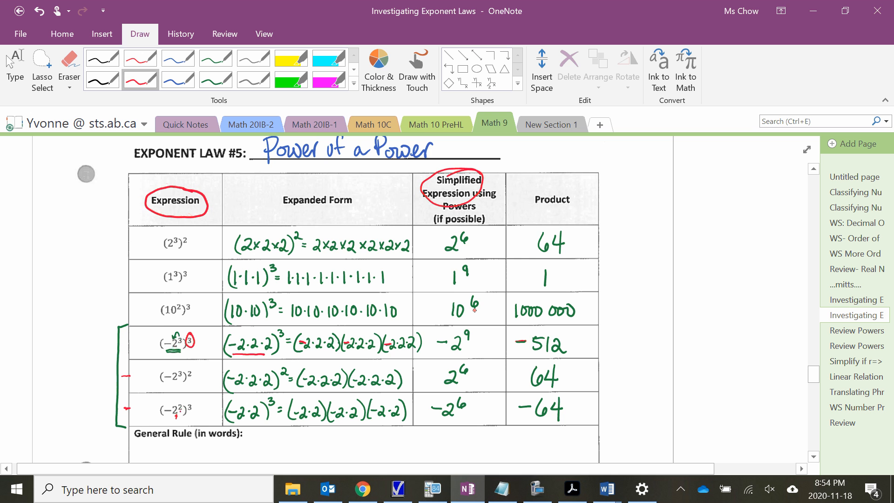
# - Scroll down past the completed table toward the General Rule section
pyautogui.scroll(-3)
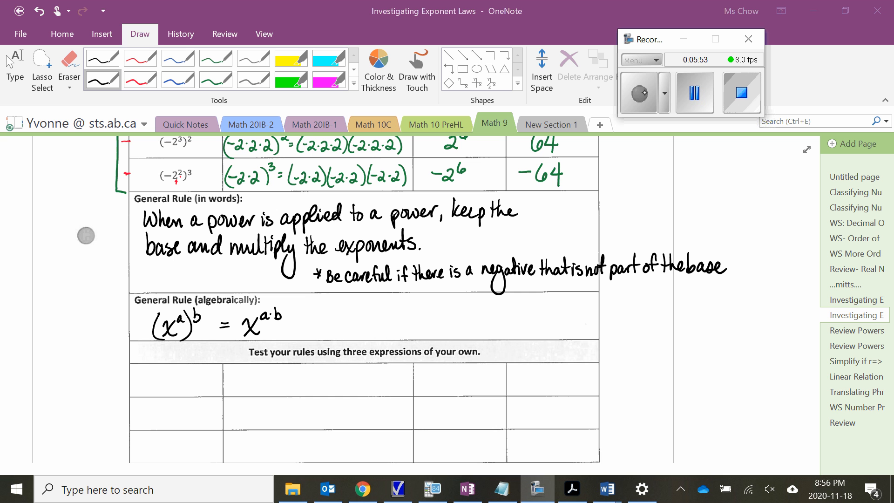
# - Scroll down through the General Rule section while writing the rule and (x^a)^b = x^(a·b)
pyautogui.scroll(-3)
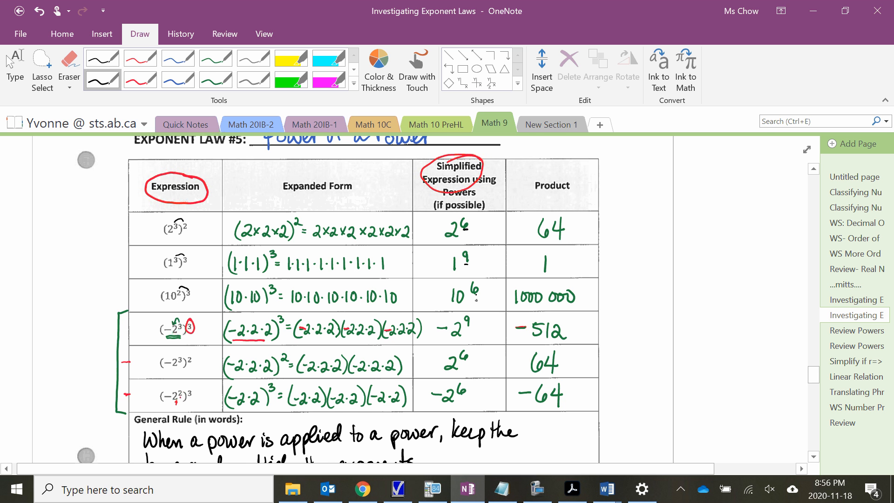
pyautogui.scroll(-3)
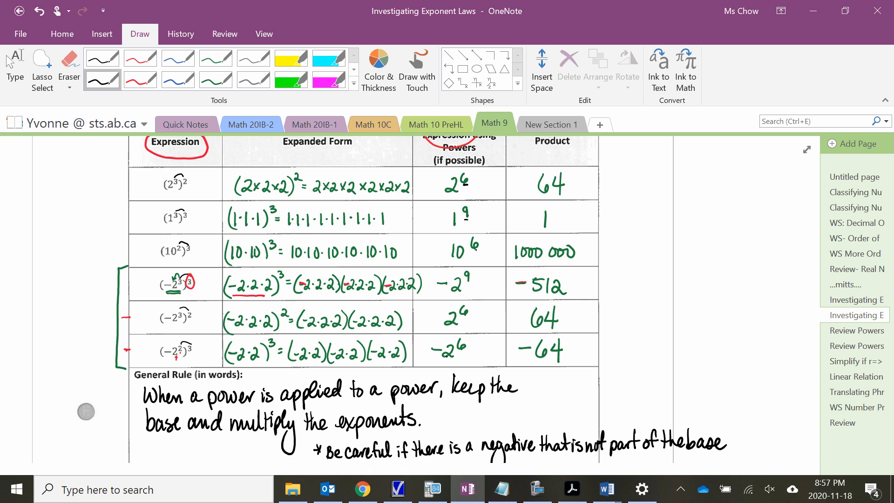
pyautogui.scroll(-3)
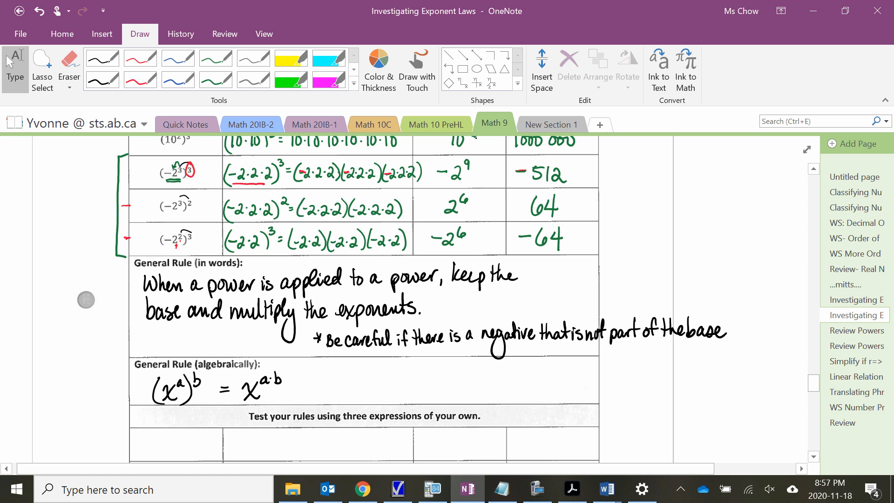
# - Scroll down to the test table for the own worked examples
pyautogui.scroll(-3)
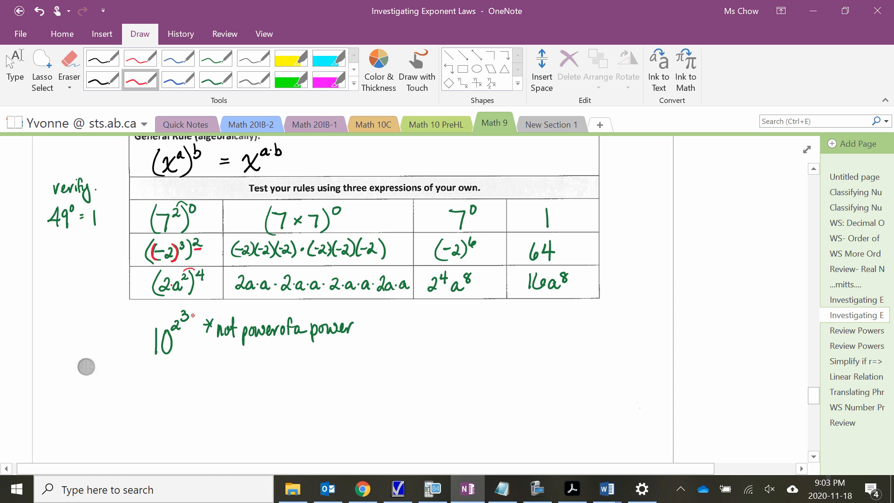
# - Underline 'not' and mark the stacked exponent 2³ of 10^(2³) in red
pyautogui.moveTo(214, 337); pyautogui.dragTo(227, 339)
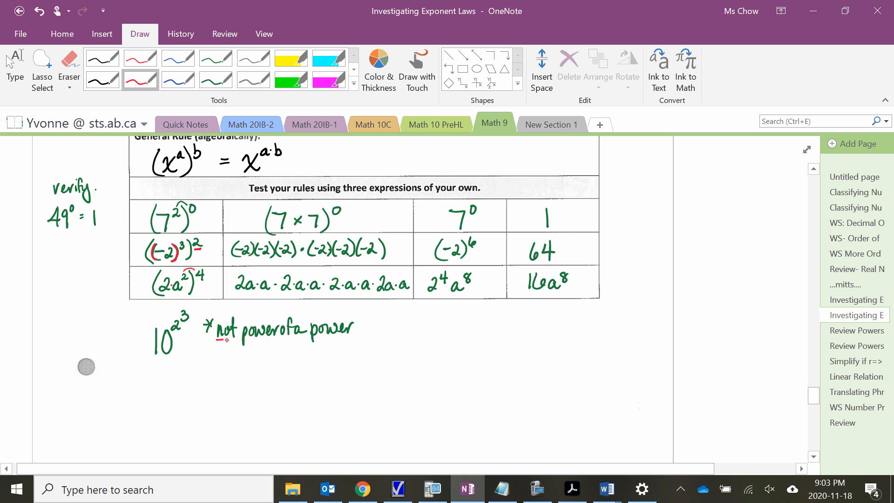
pyautogui.moveTo(215, 341); pyautogui.dragTo(233, 341)
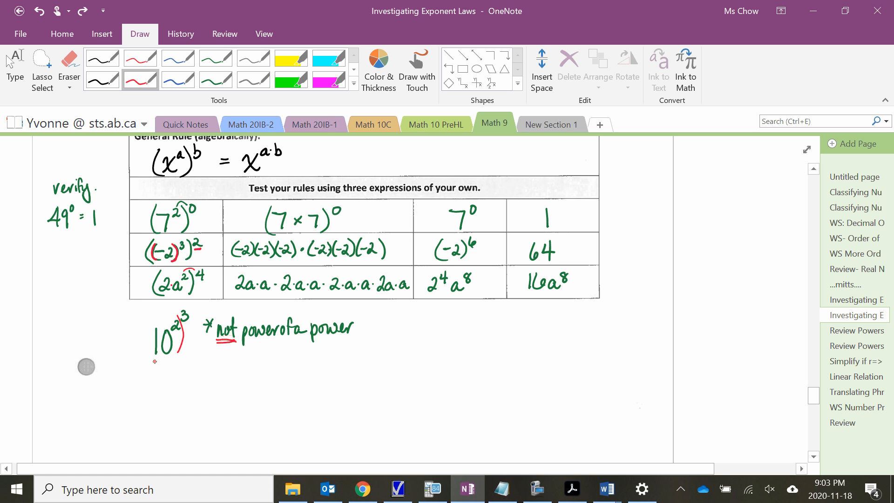
pyautogui.moveTo(180, 316); pyautogui.dragTo(183, 354)
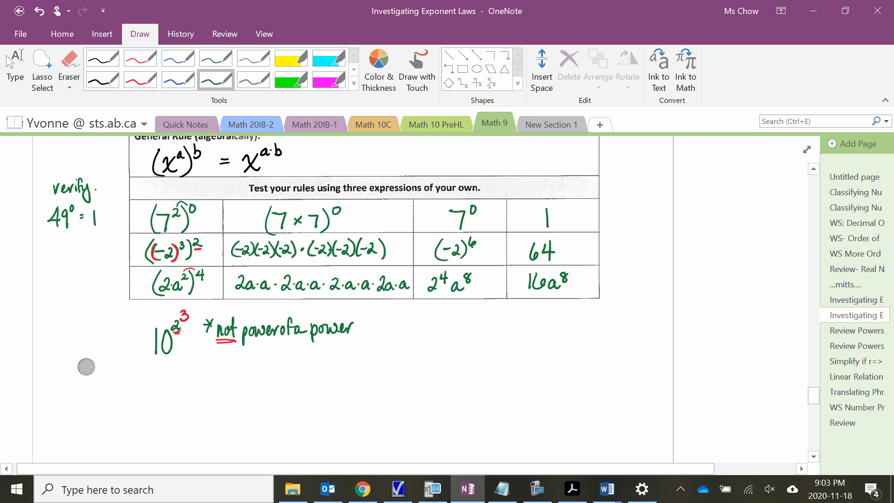
# - Evaluate the expression in green as = 10⁸ = 100 000 000
pyautogui.moveTo(156, 372); pyautogui.dragTo(167, 376)
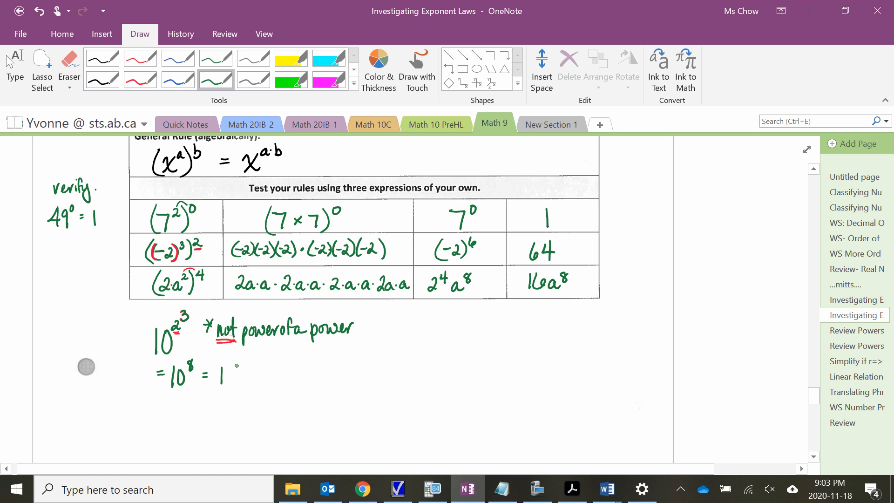
pyautogui.moveTo(217, 377); pyautogui.dragTo(257, 377)
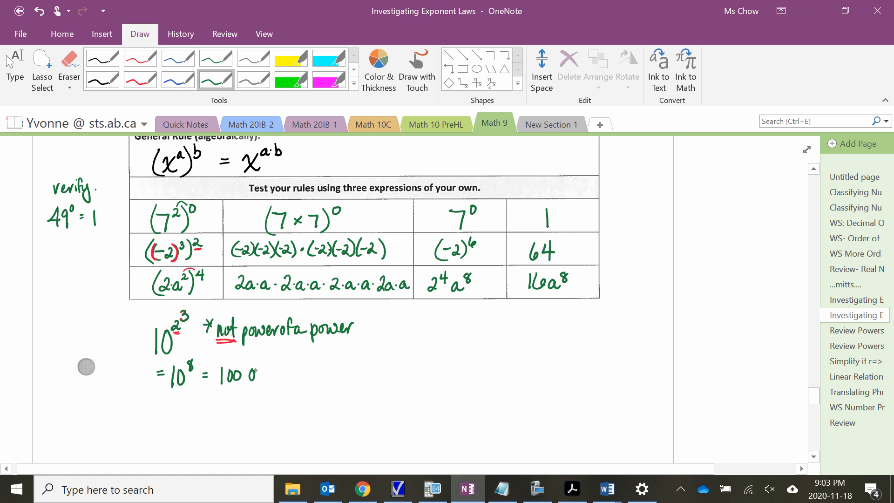
pyautogui.moveTo(259, 374); pyautogui.dragTo(309, 374)
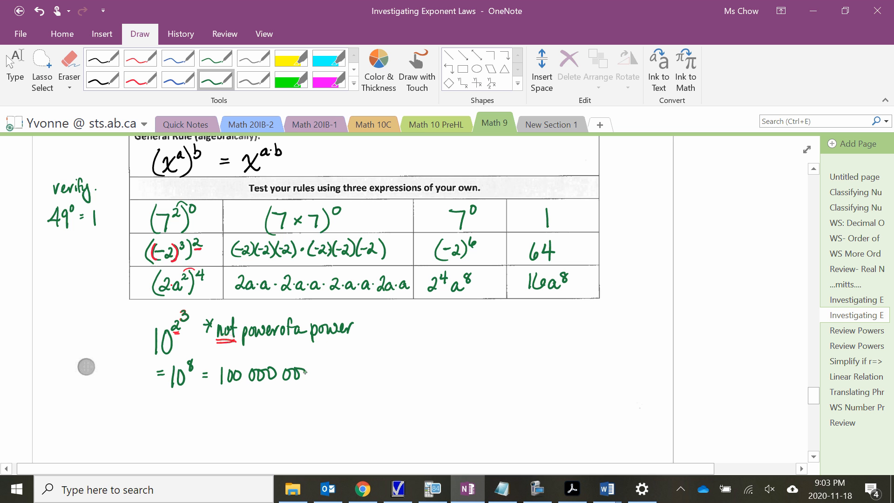